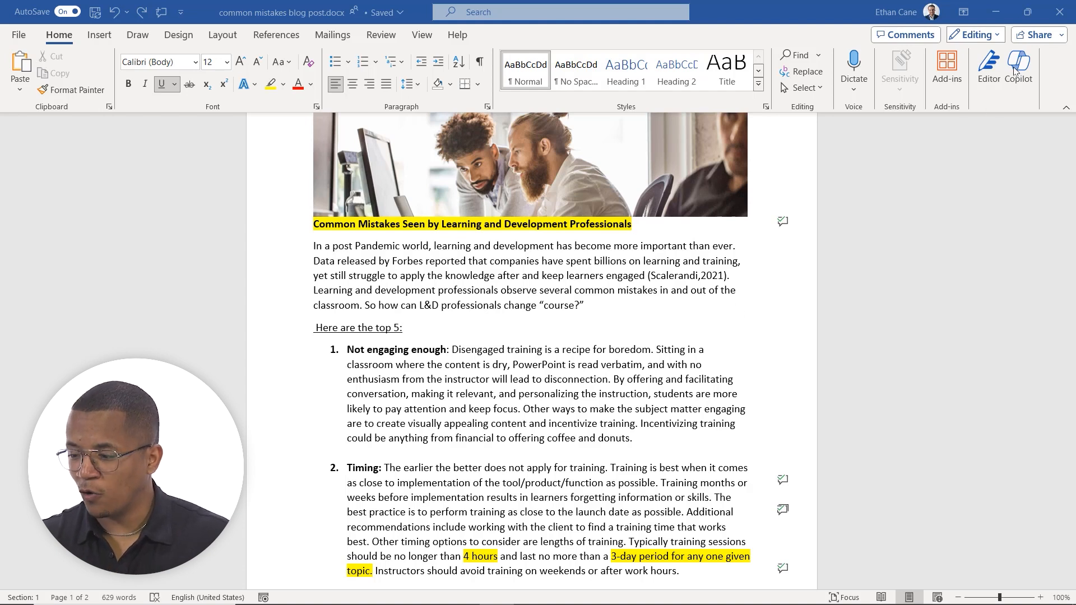
# Open Copilot beside the blog post and scroll through its document summary
pyautogui.click(1018, 67)
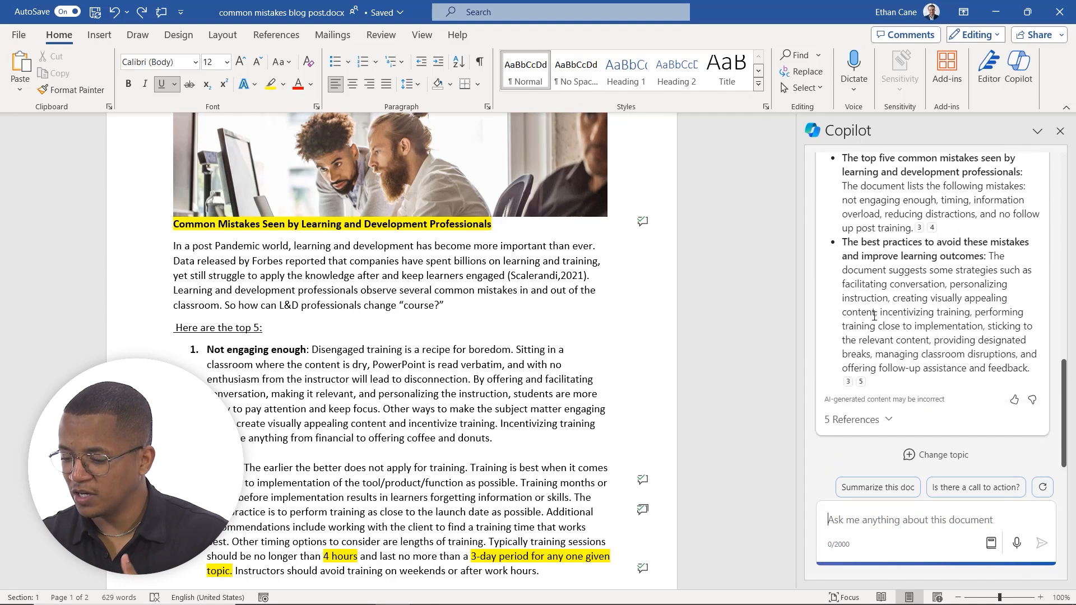
pyautogui.scroll(-3)
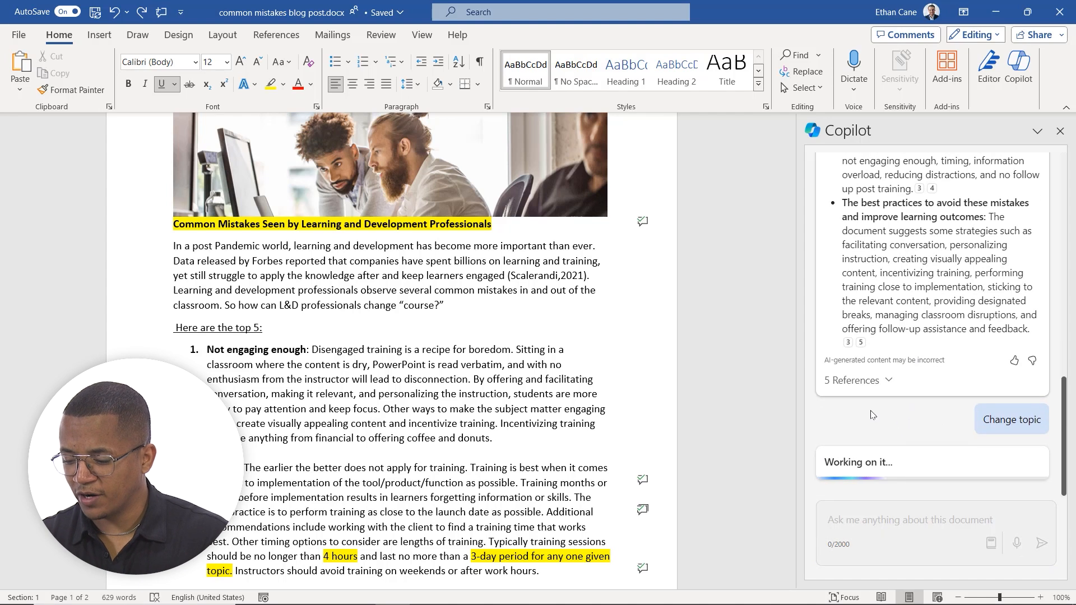
# Type a Copilot question asking for tips and tricks on engaging blog posts
pyautogui.click(1010, 419)
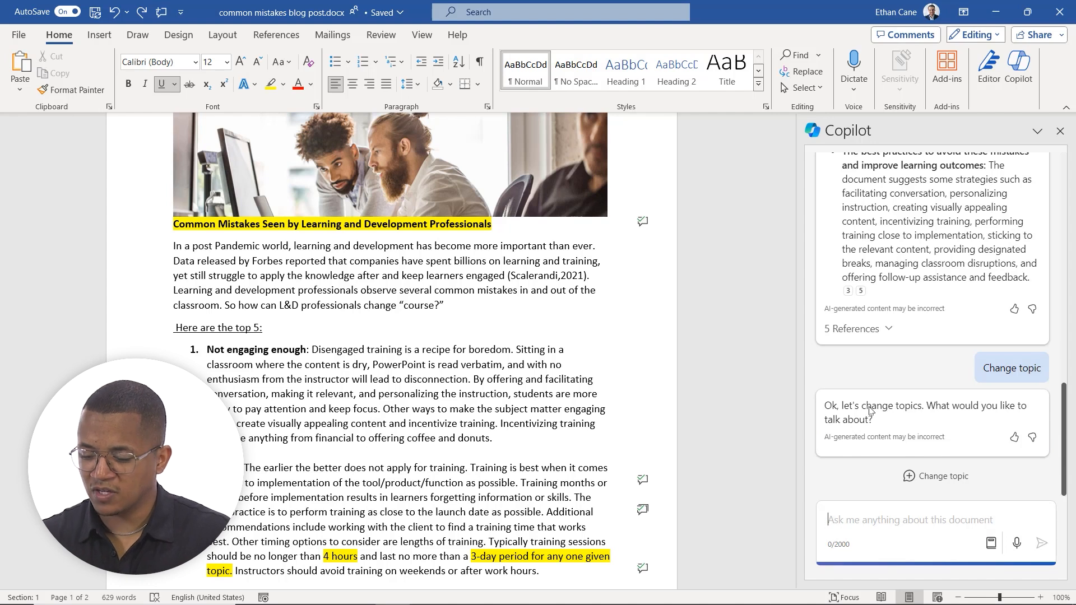
pyautogui.write('What are some t')
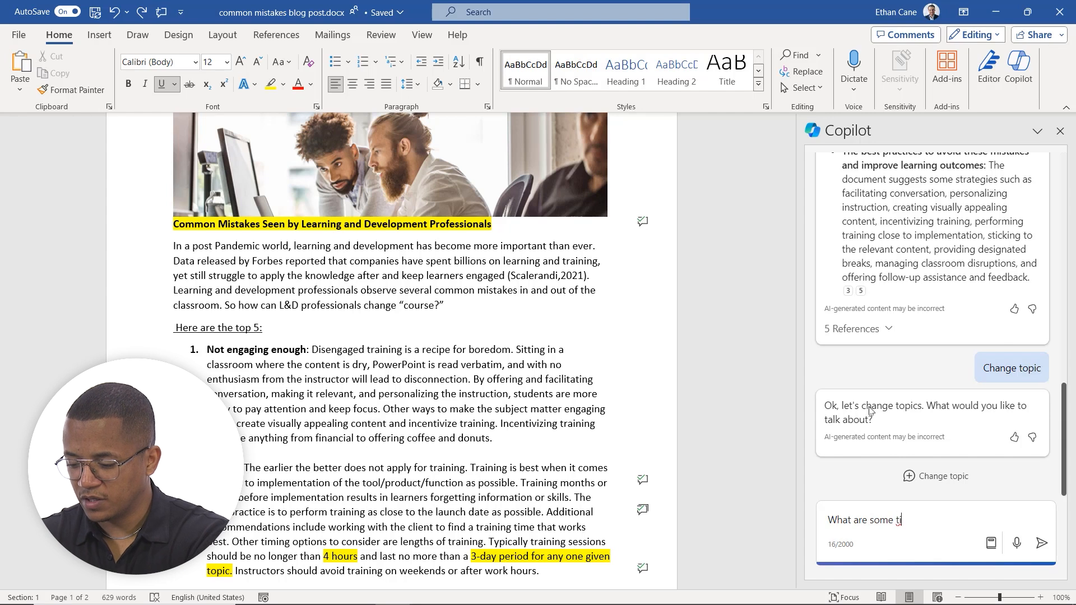
pyautogui.write('ips and t')
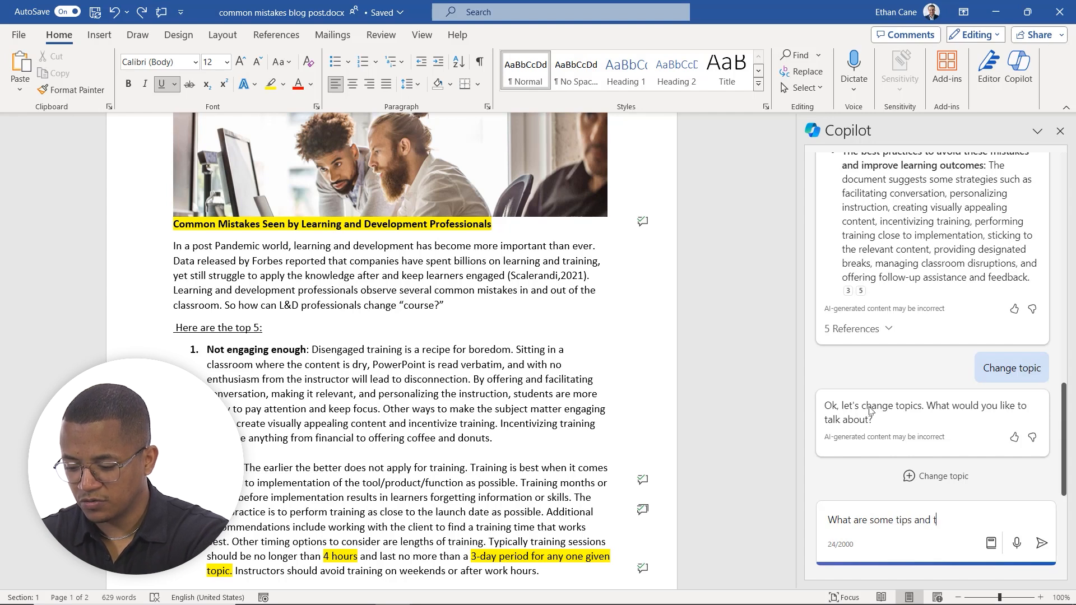
pyautogui.write('ricks regarding how to e')
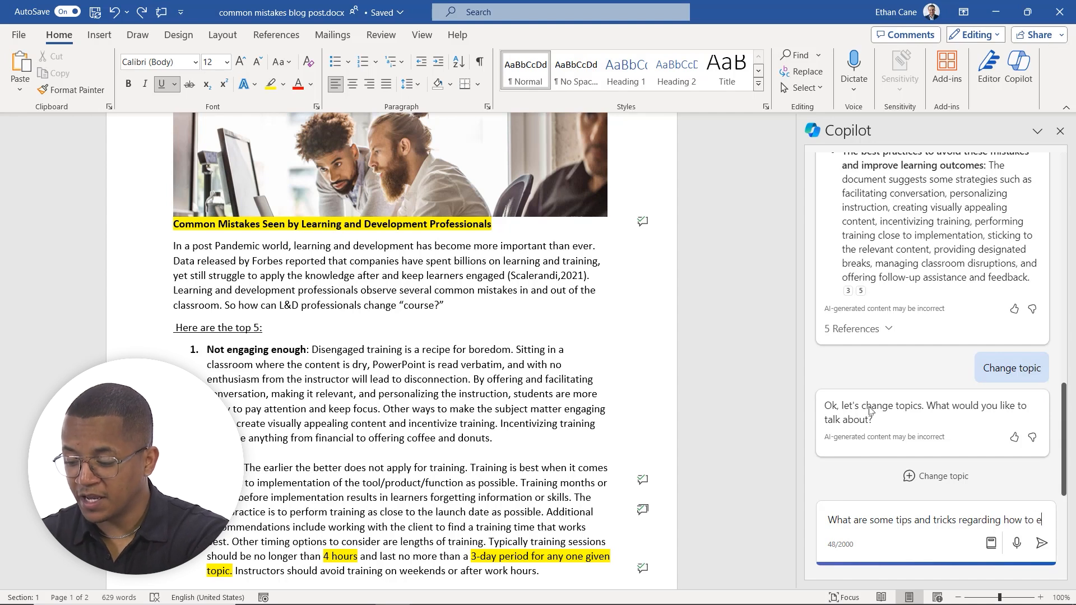
pyautogui.write('ngaging')
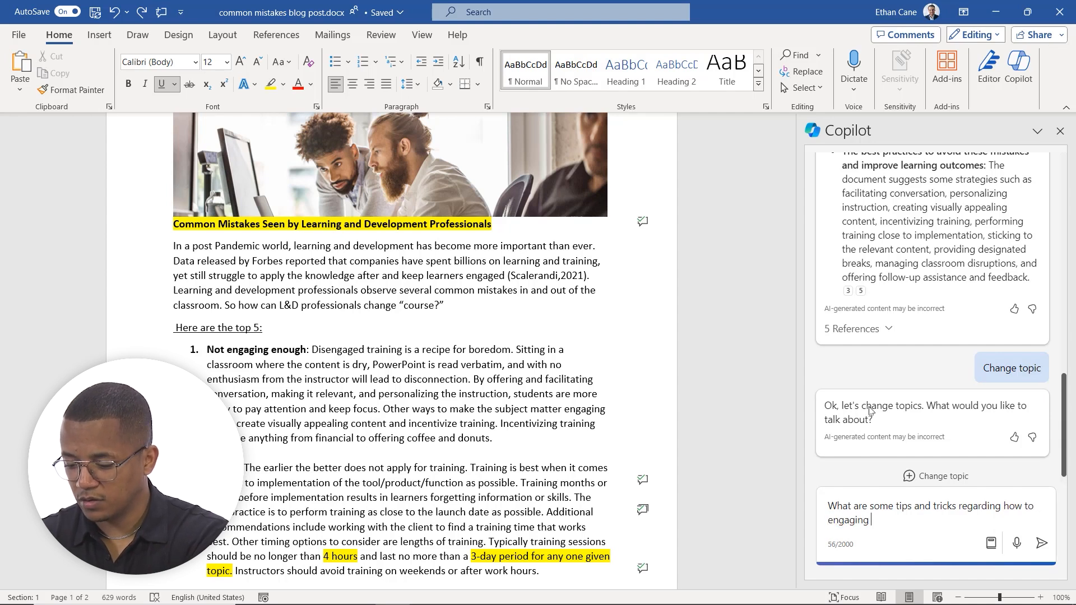
pyautogui.write('blog posts')
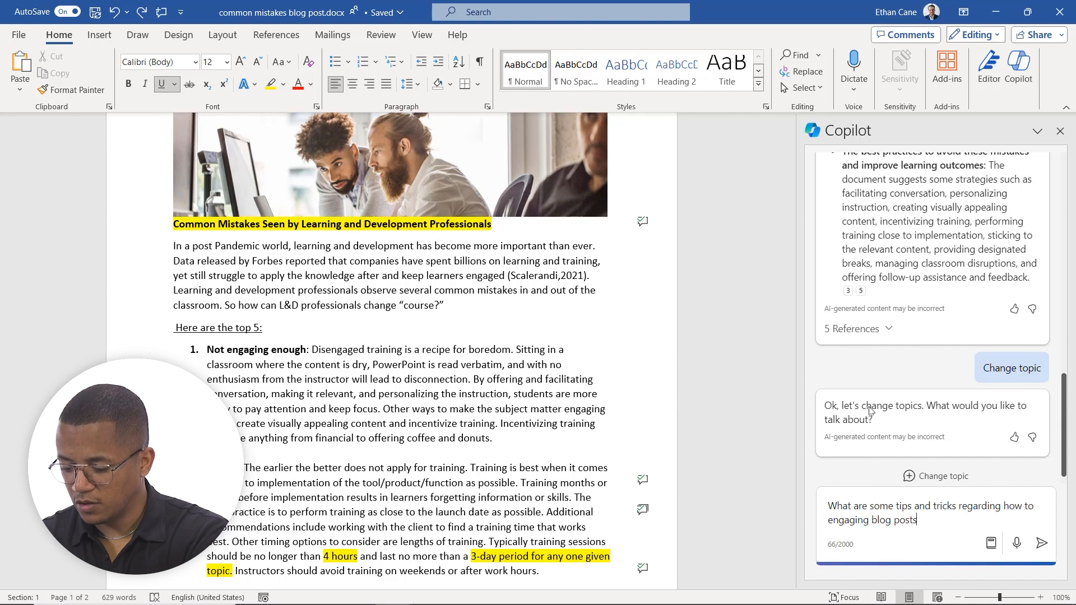
# Send the blog-post tips question and scroll through Copilot's five tips
pyautogui.click(1041, 543)
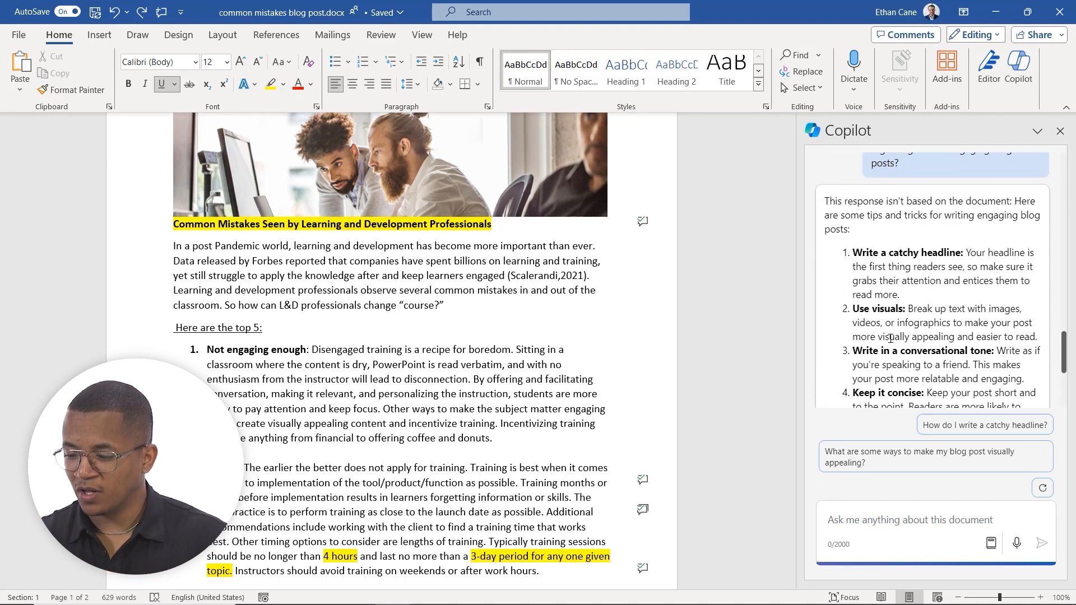
pyautogui.scroll(-3)
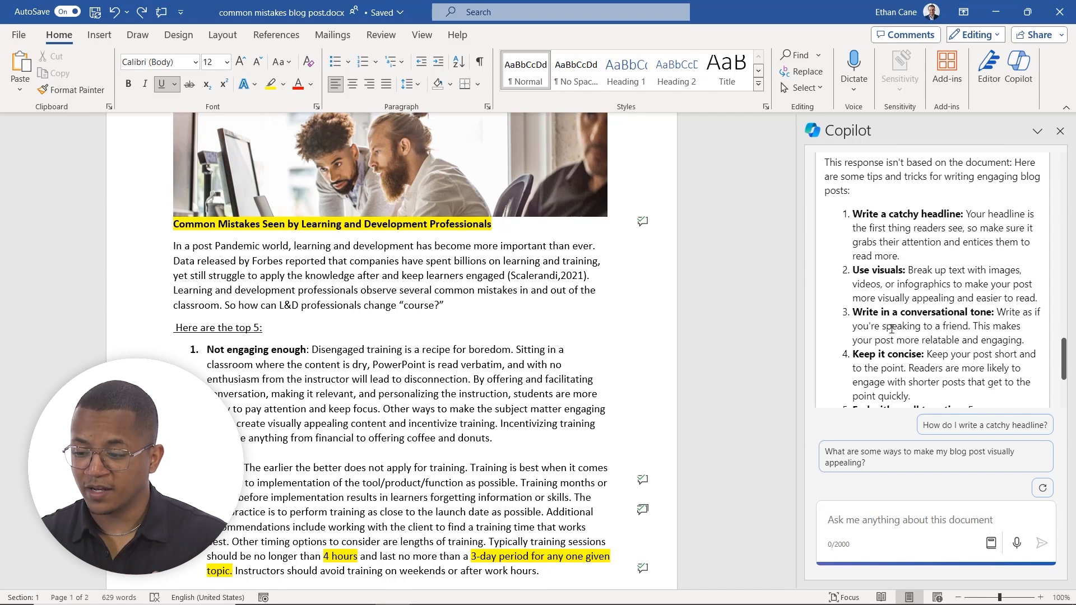
pyautogui.scroll(-3)
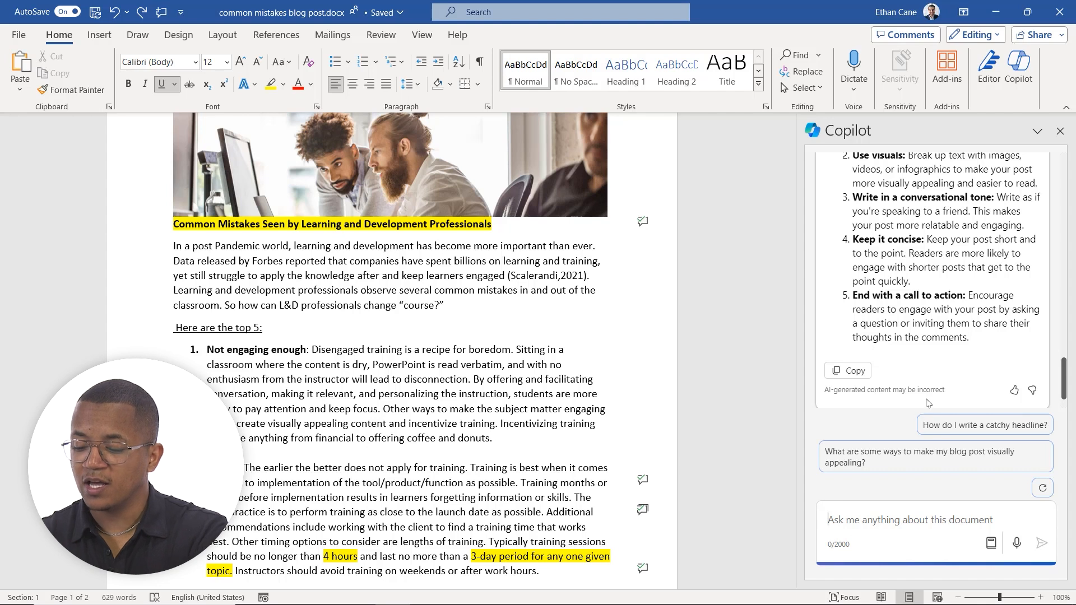
pyautogui.moveTo(924, 478)
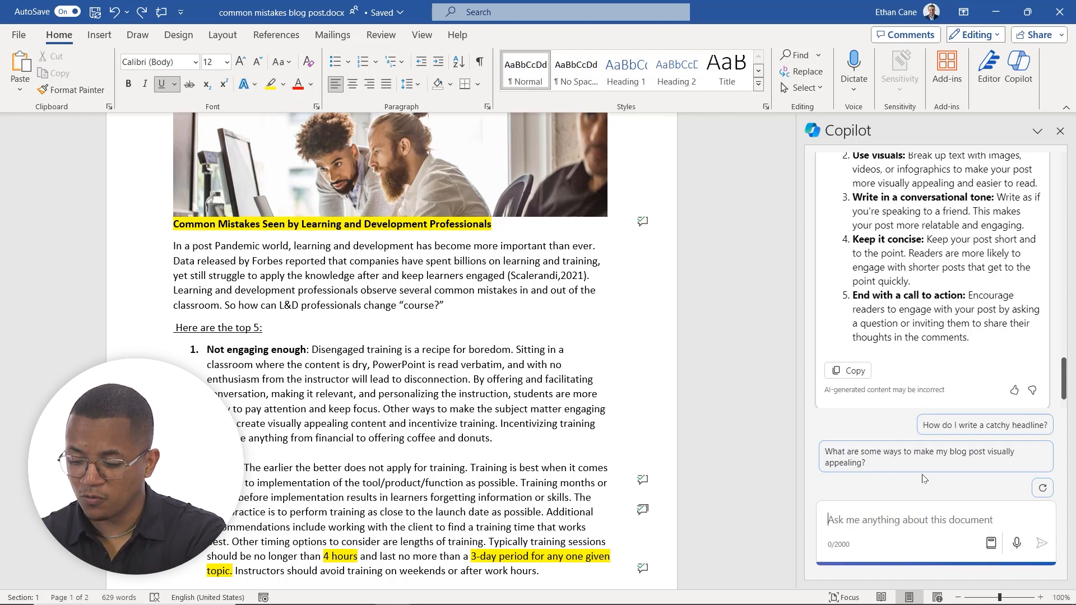
pyautogui.moveTo(890, 425)
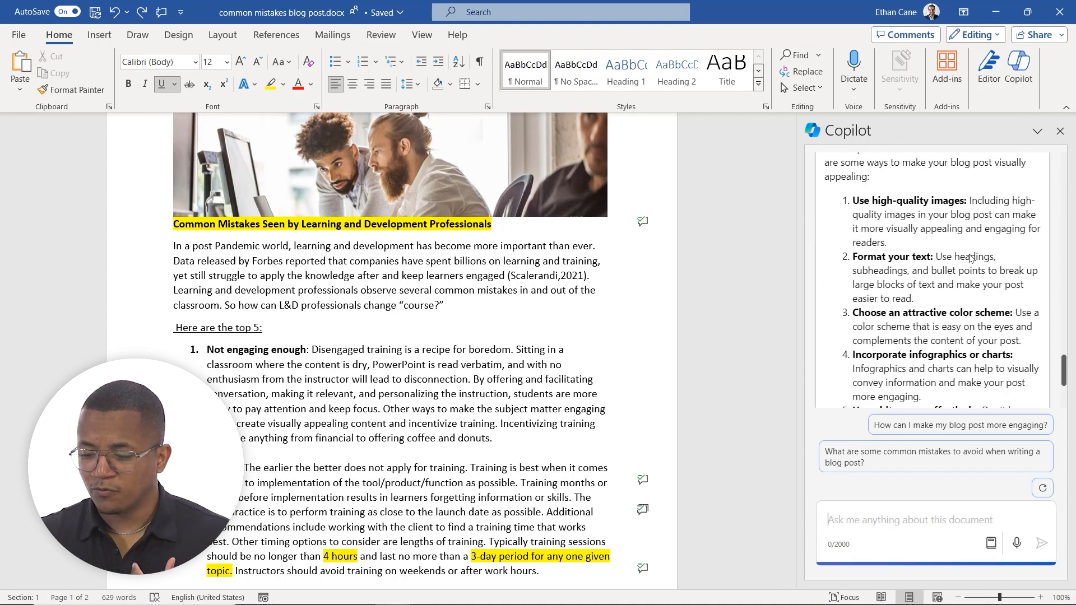
# Scroll through Copilot's visual-appeal suggestions, from high-quality images to white space
pyautogui.scroll(-3)
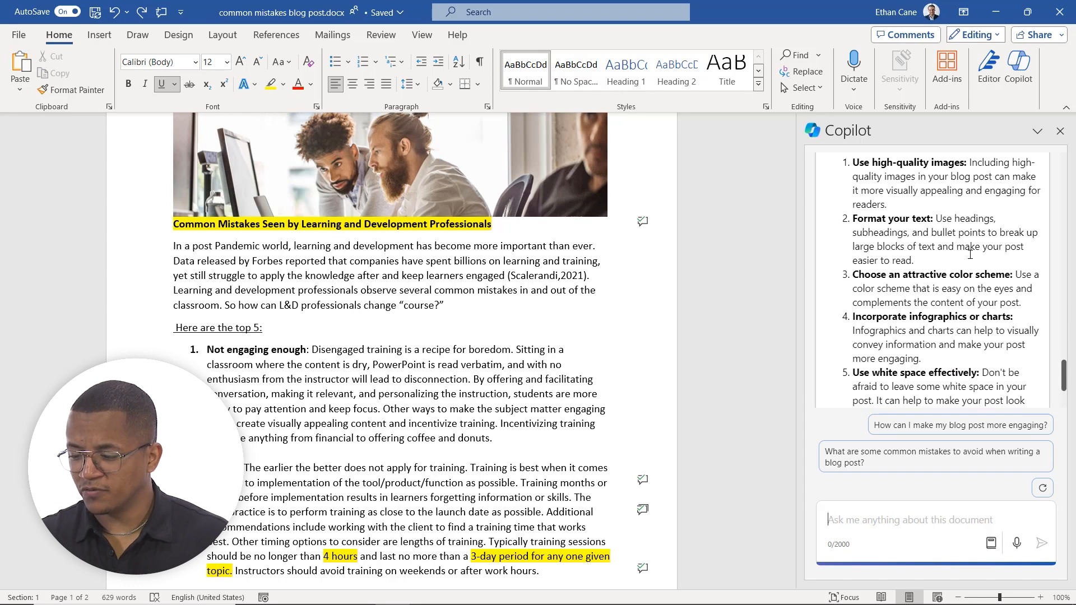